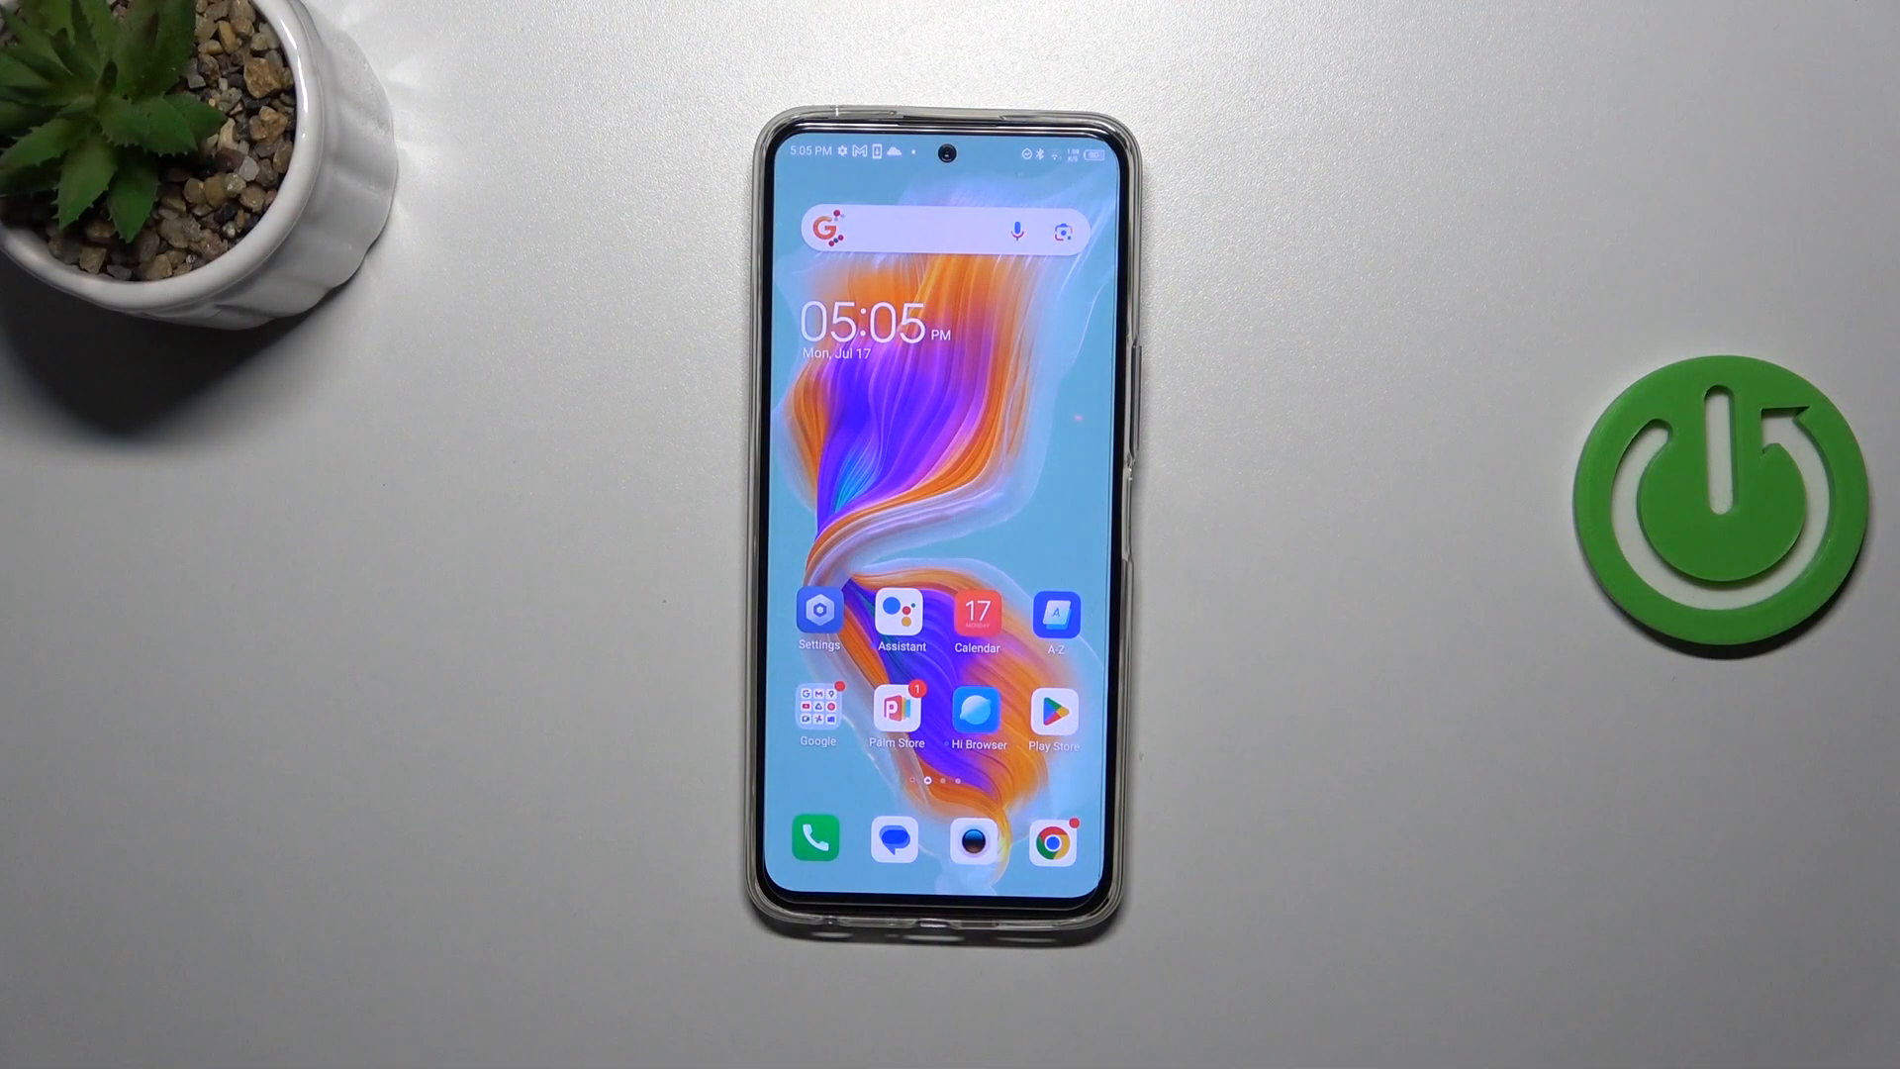
Launch Settings from the home screen and go to App management.
click(818, 612)
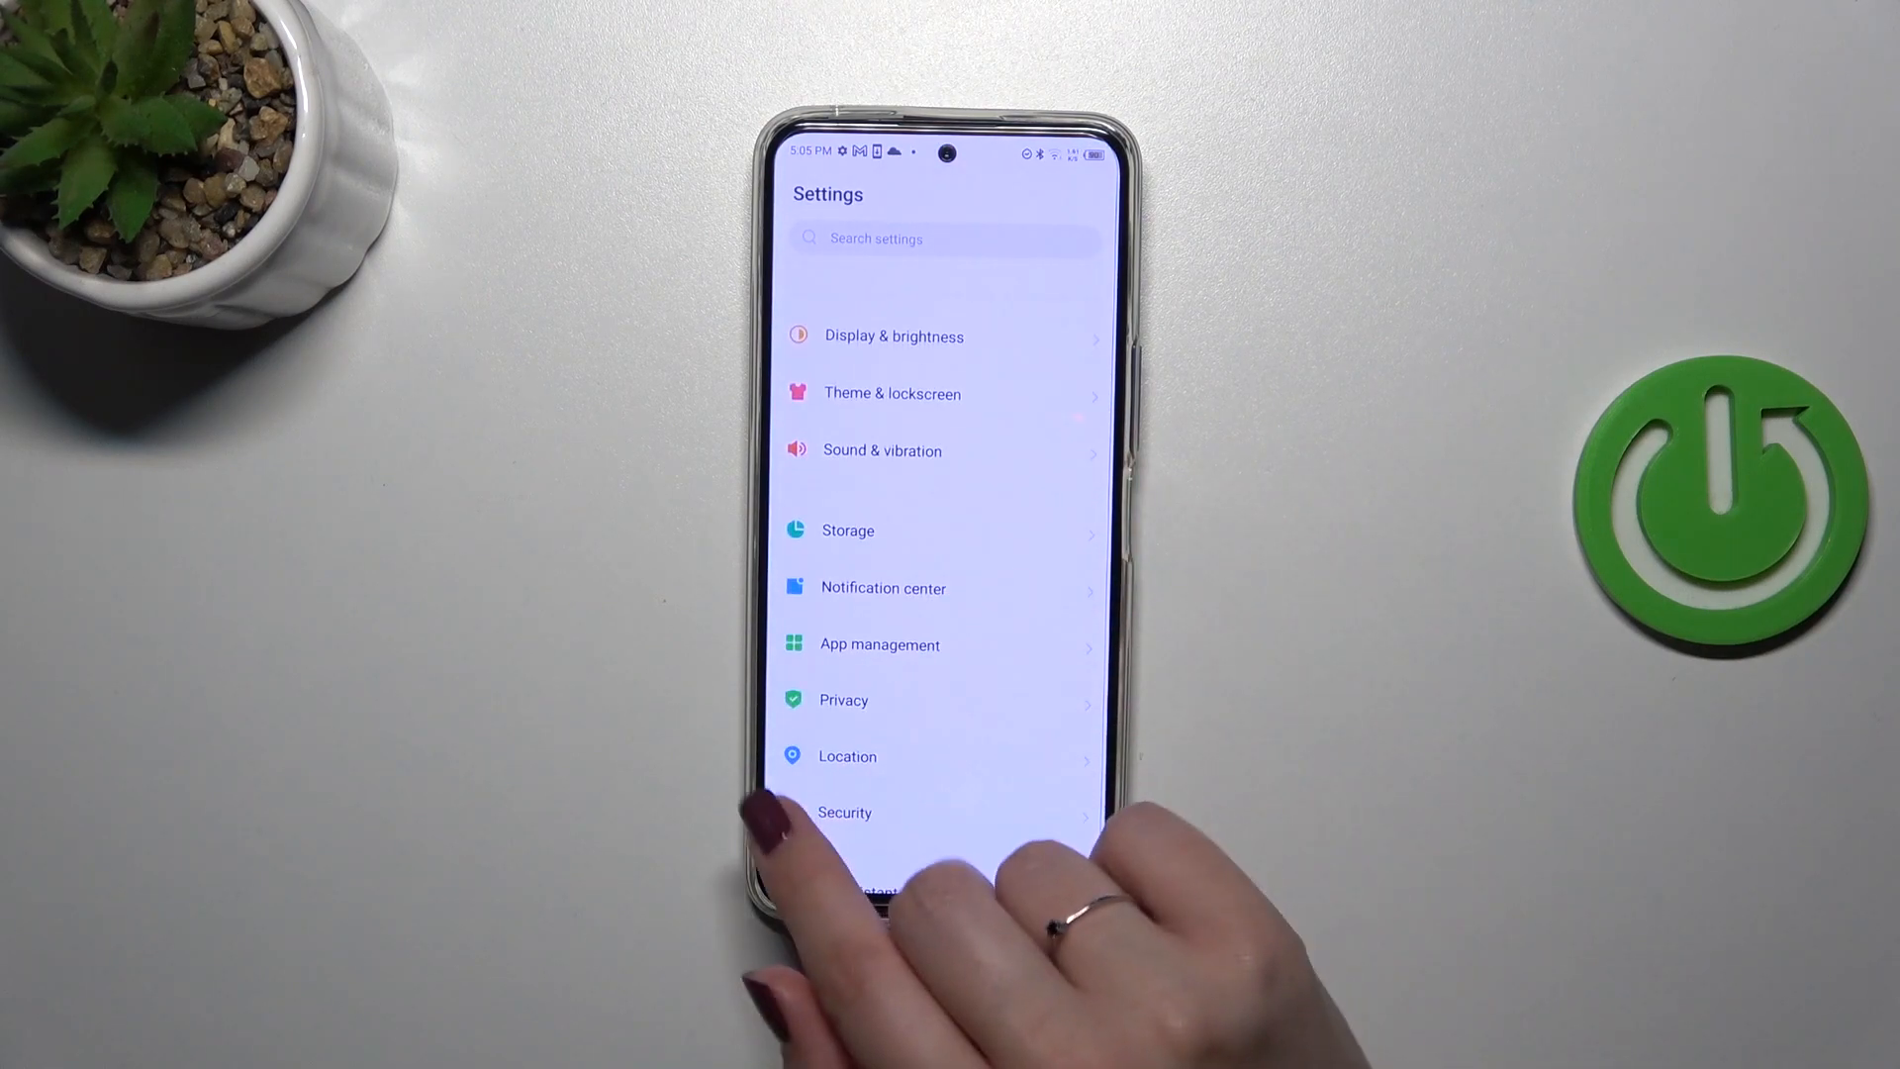
click(878, 643)
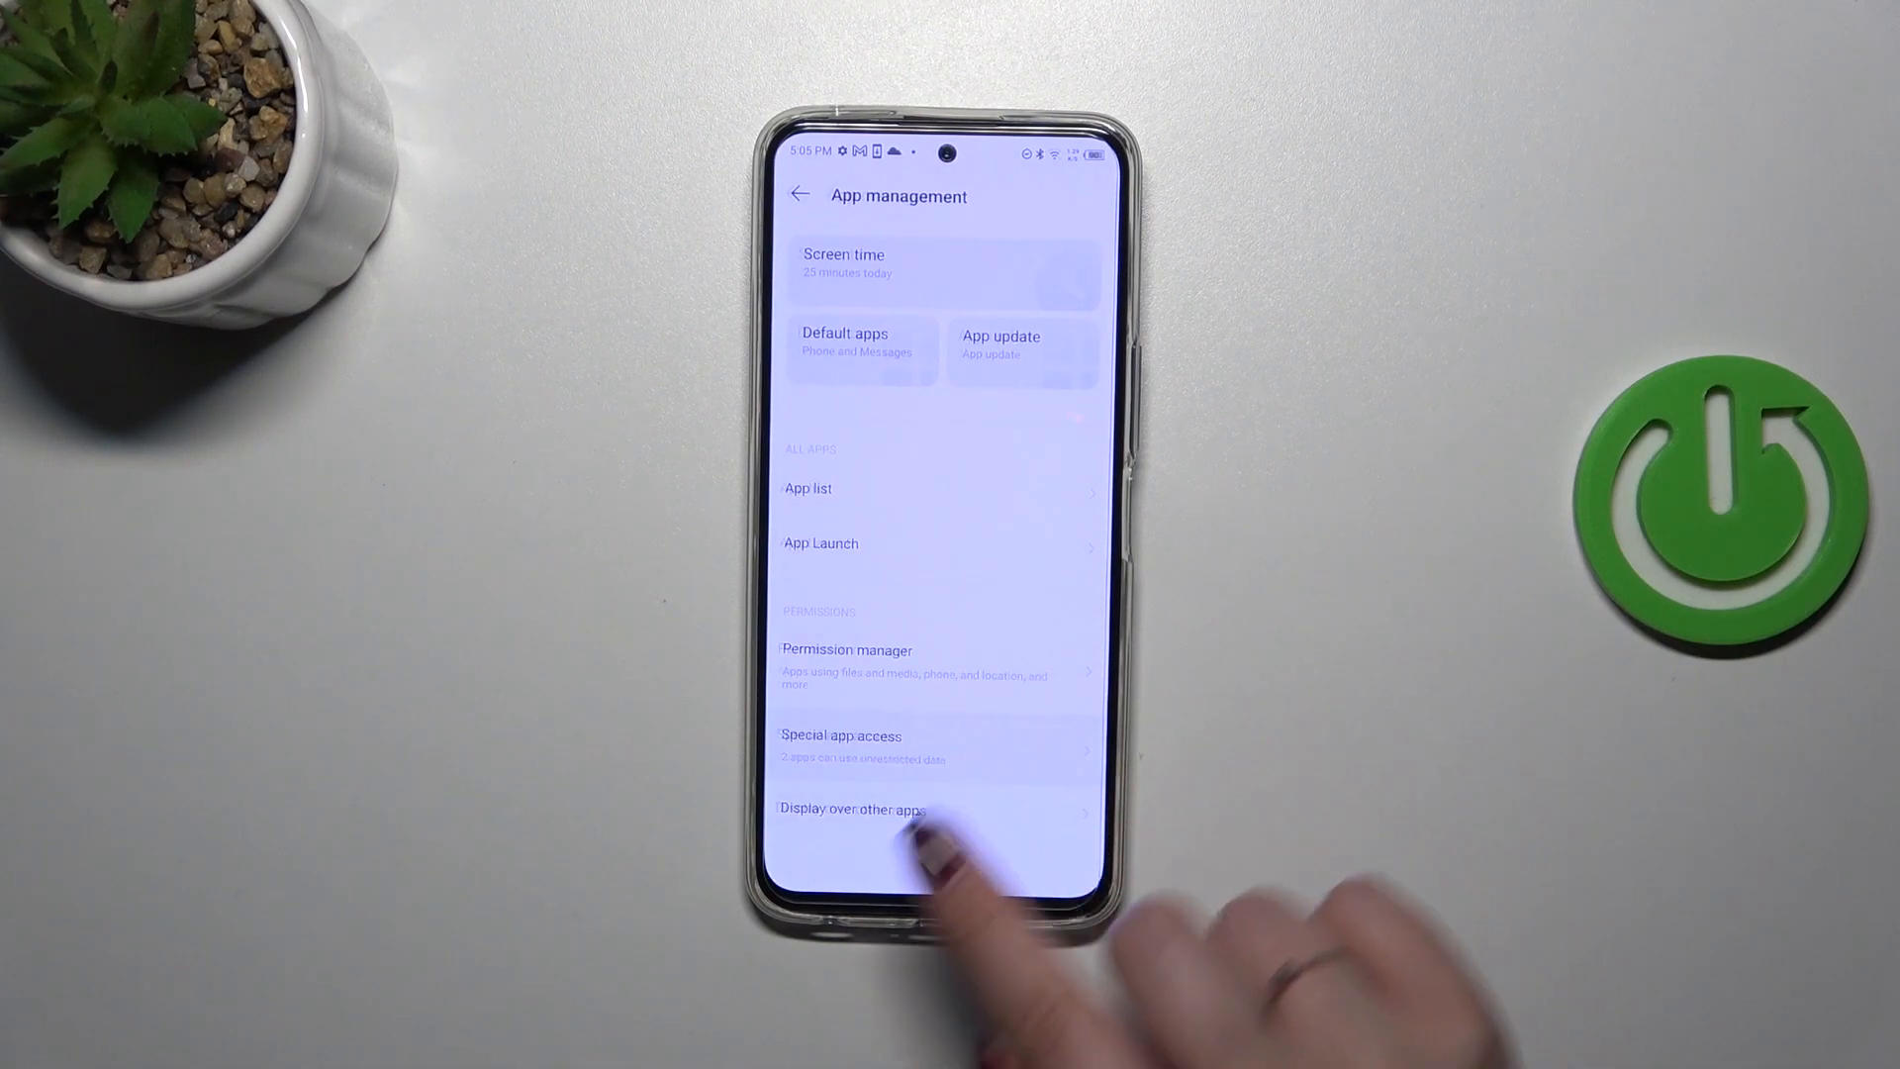
Go to Special app access and open the Install unknown apps list.
click(840, 735)
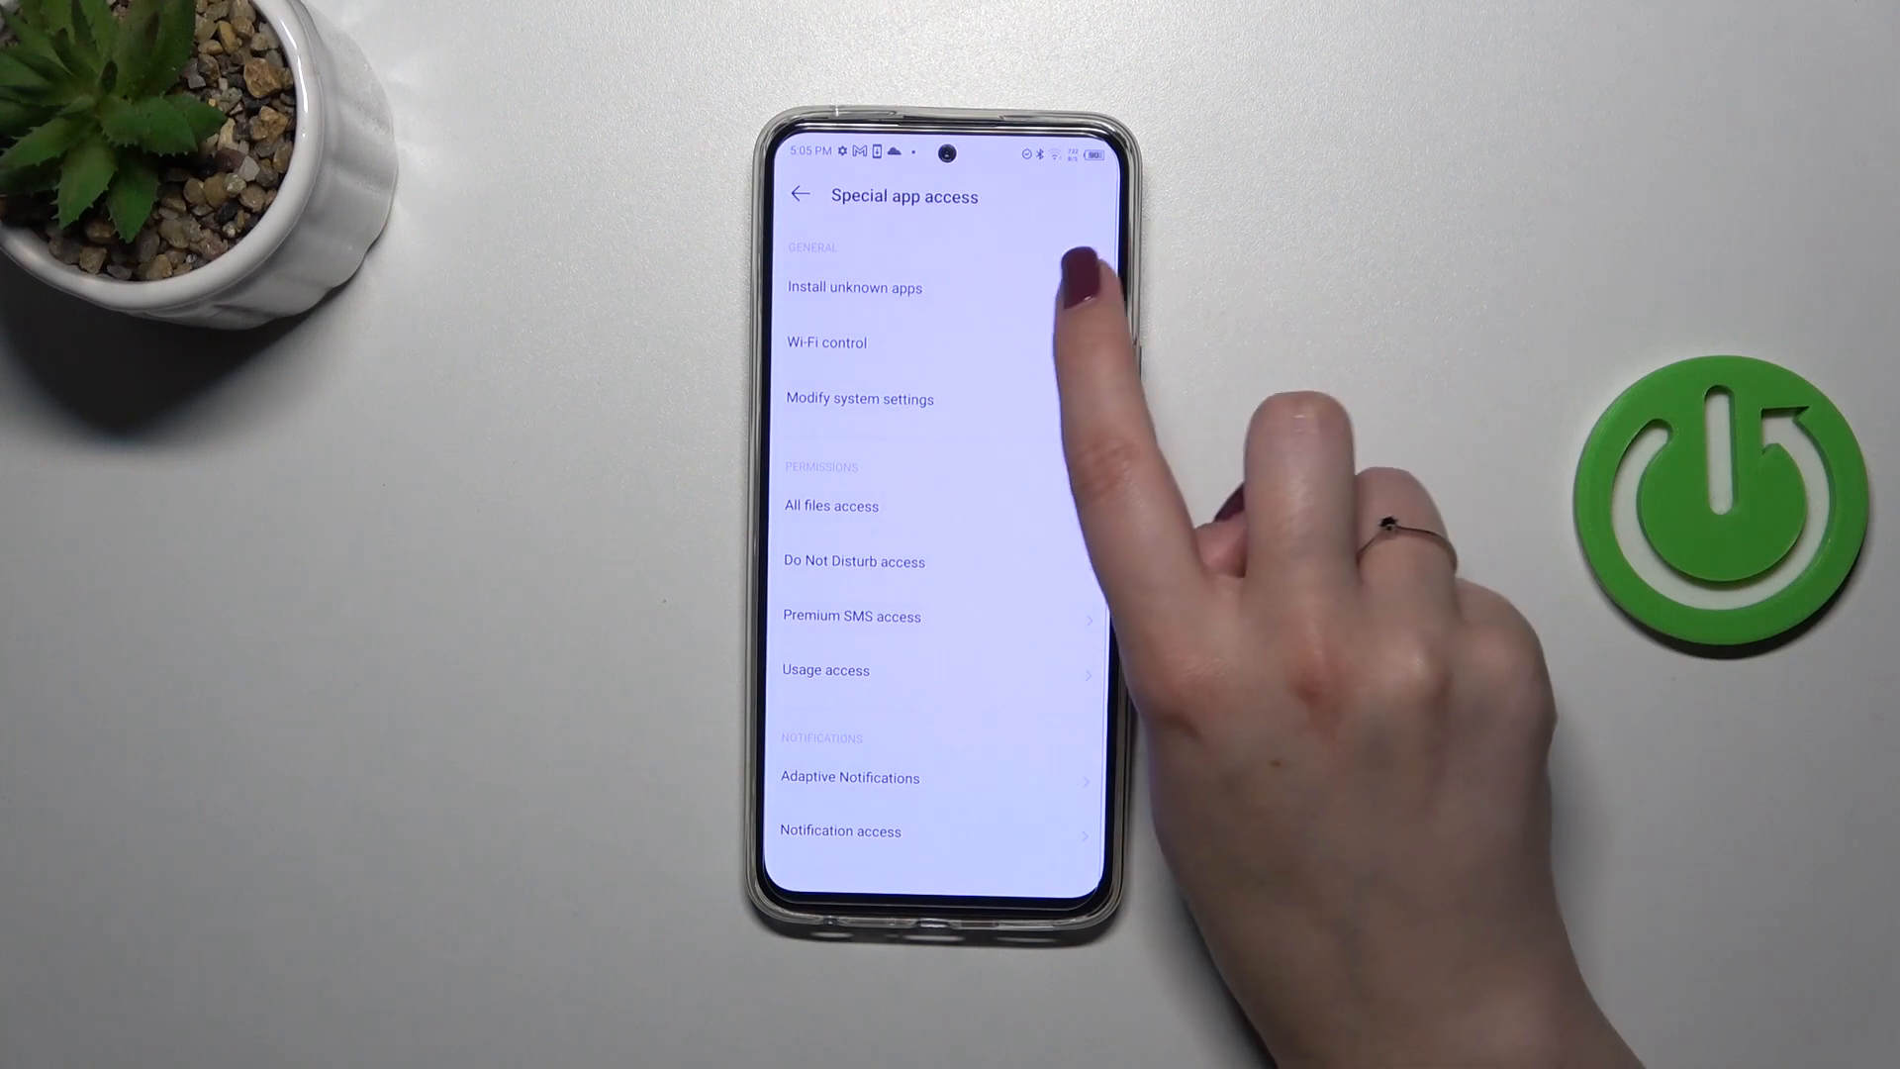
click(854, 287)
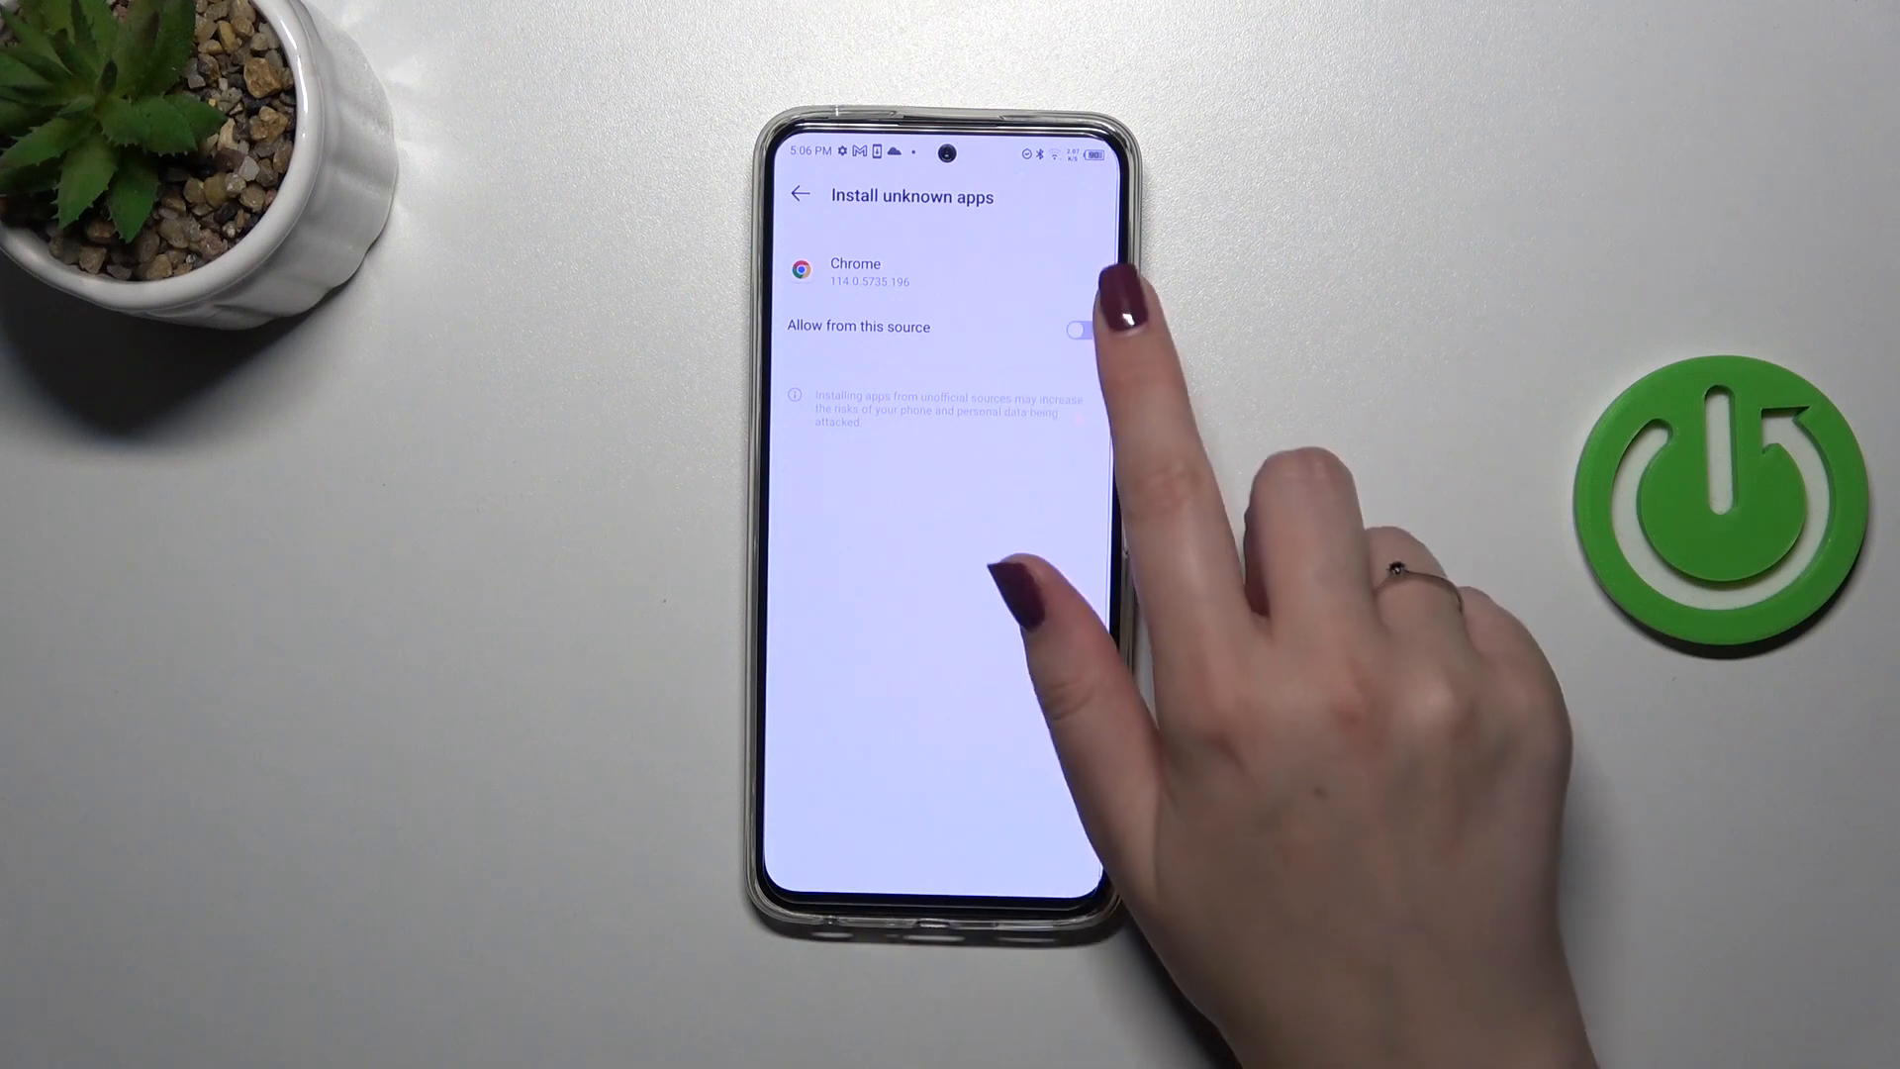
Switch on 'Allow from this source' for Chrome.
click(1080, 329)
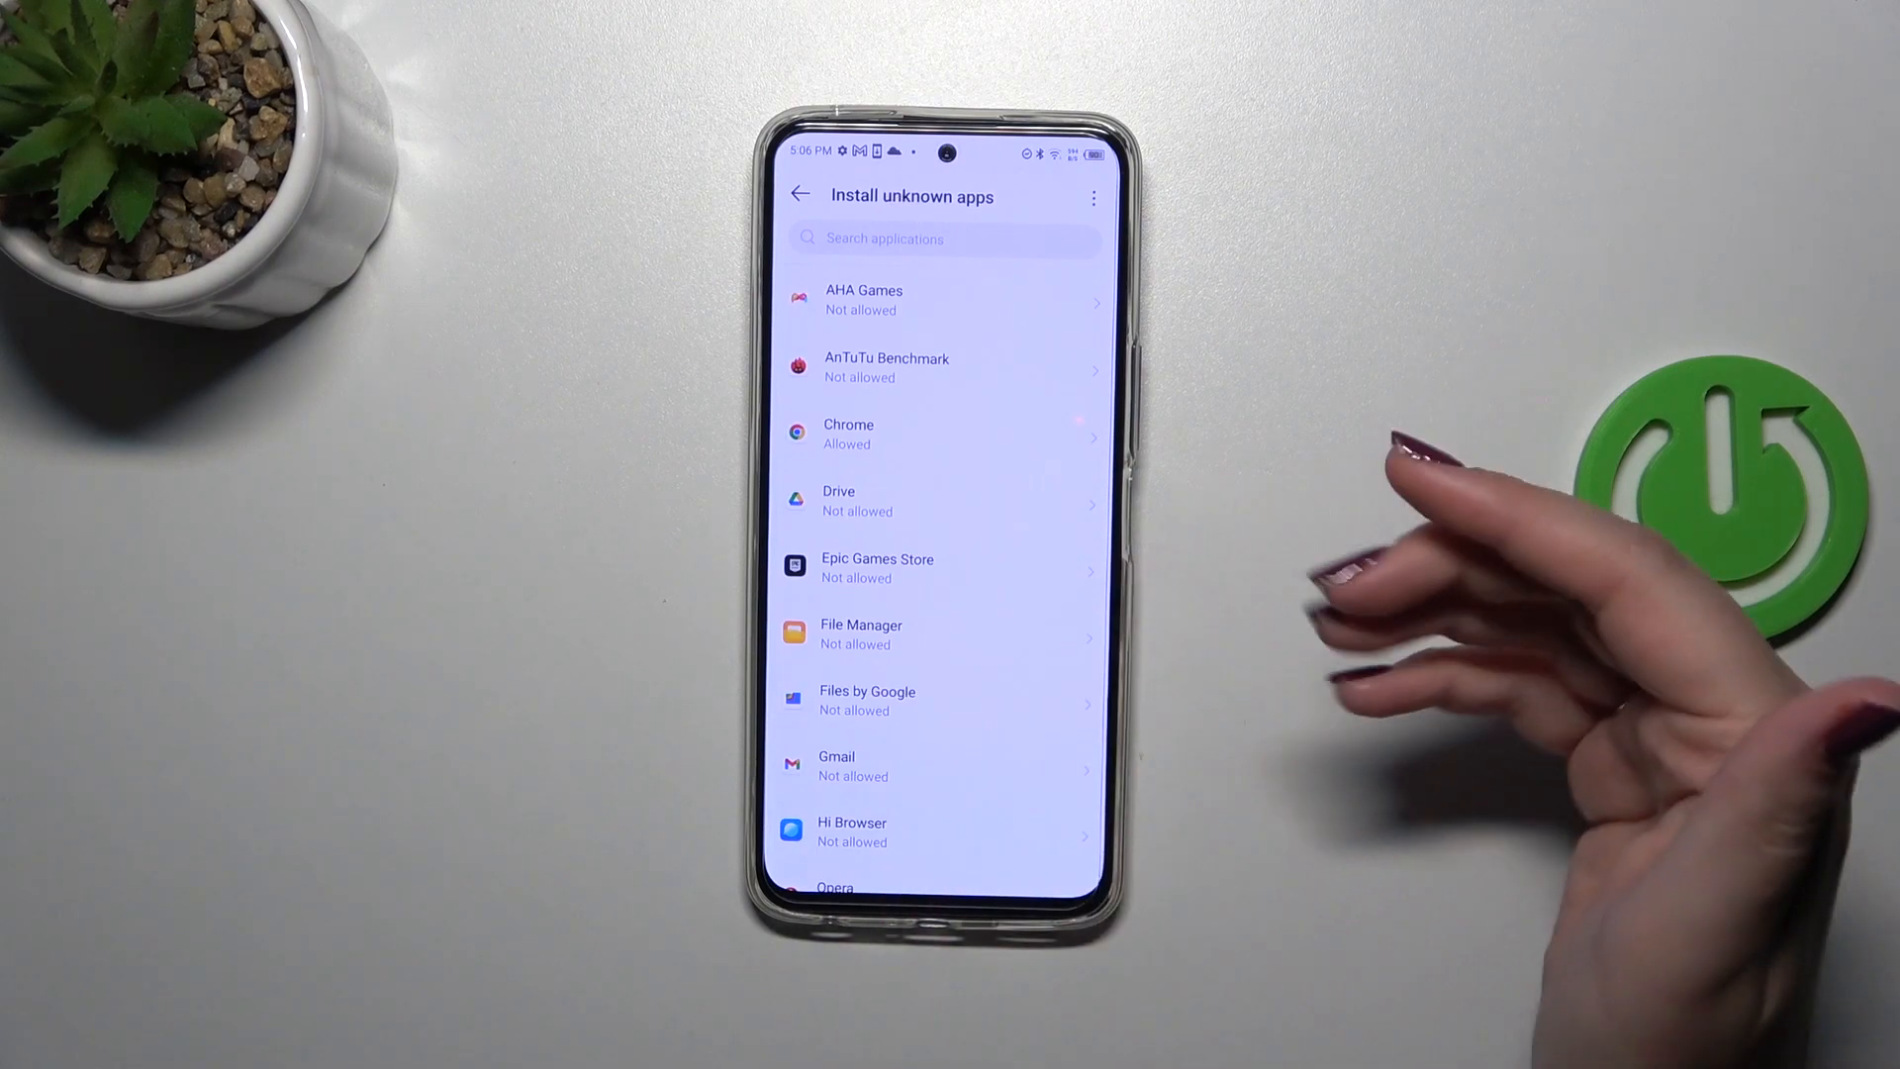
scroll(down, 3)
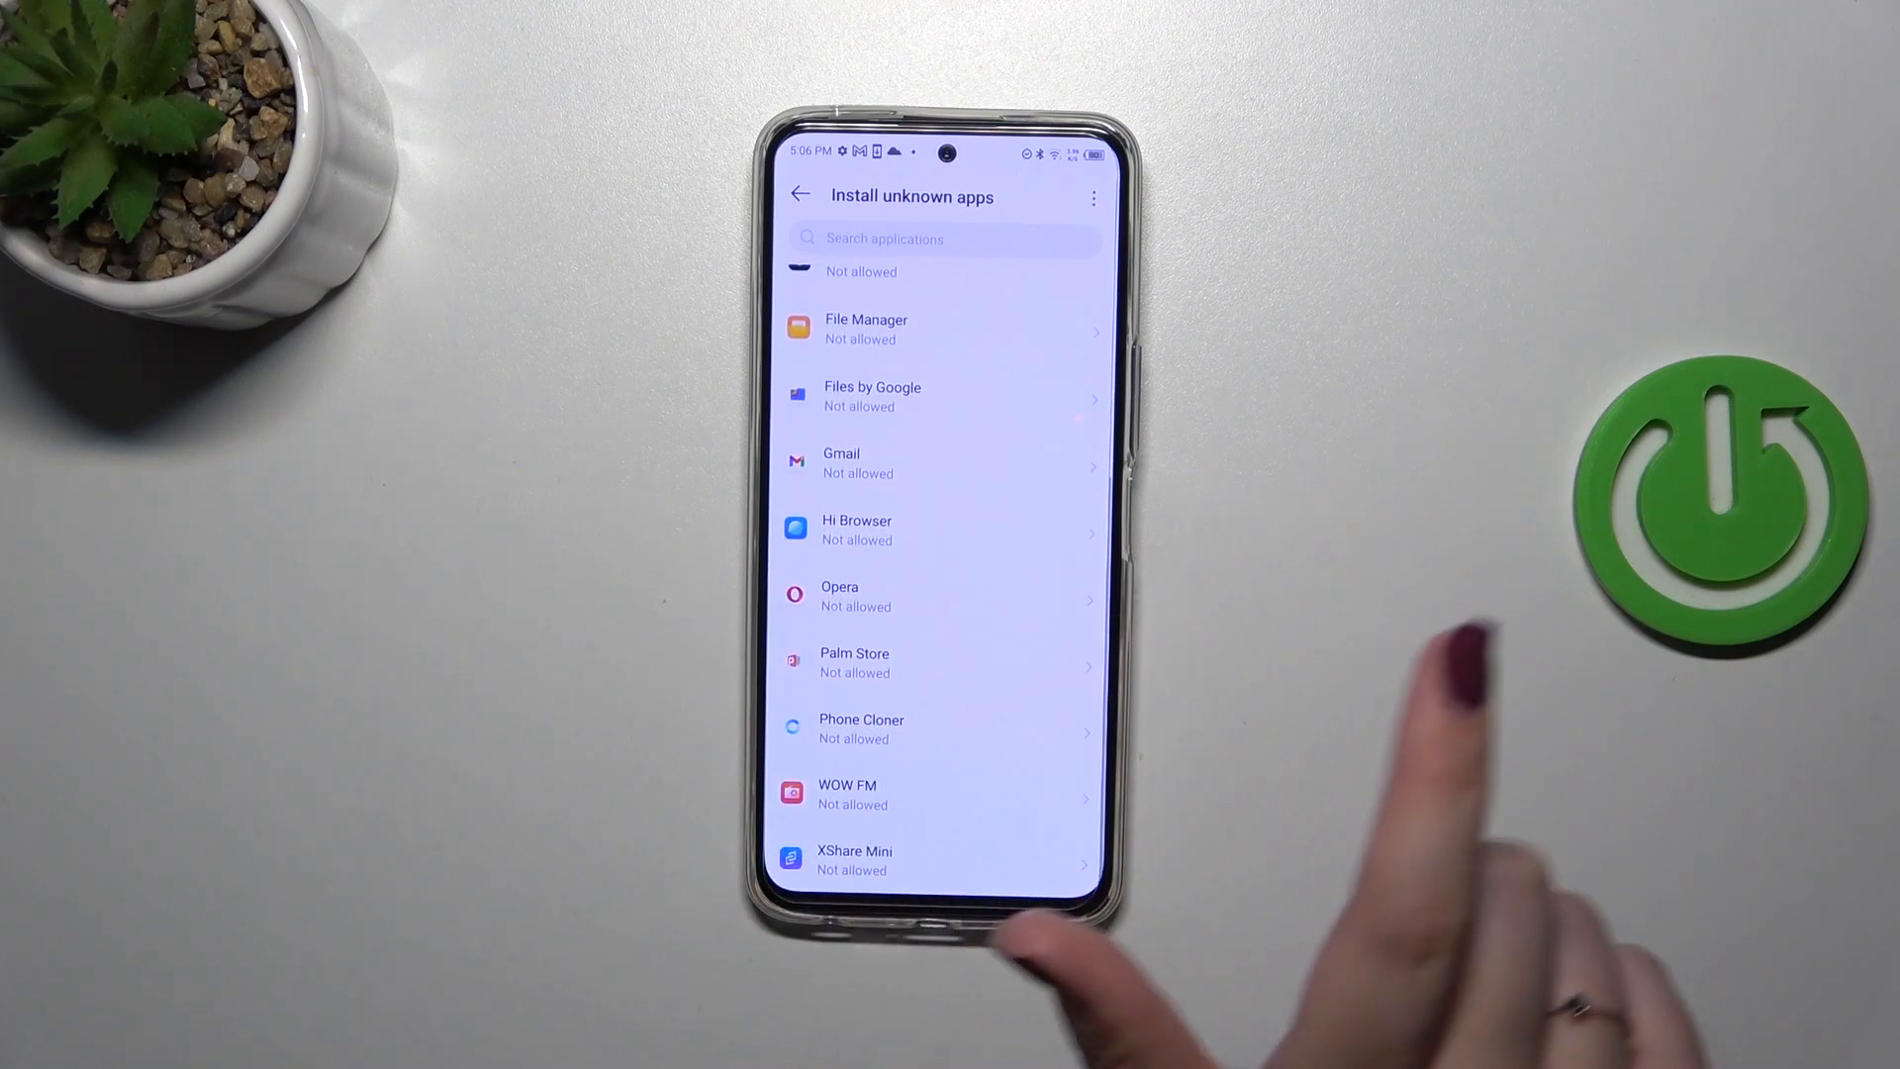
scroll(down, 3)
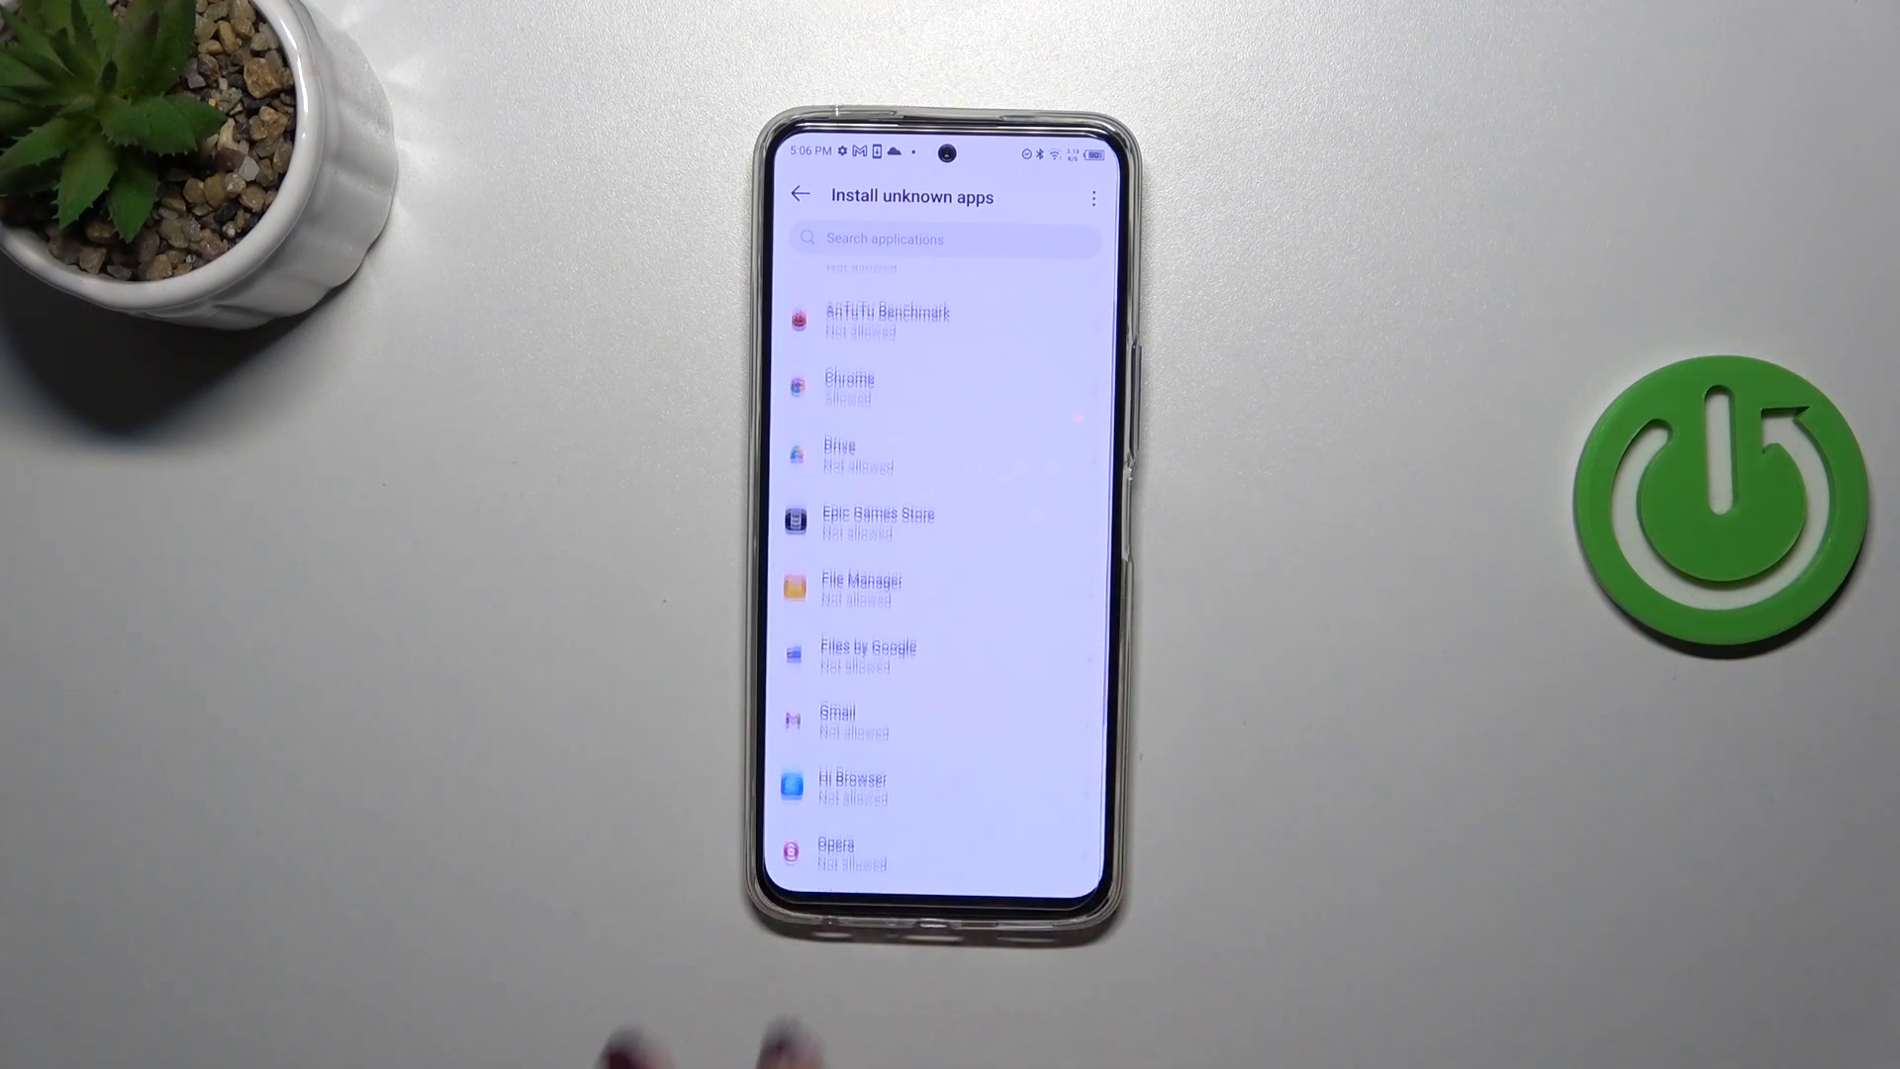
scroll(down, 3)
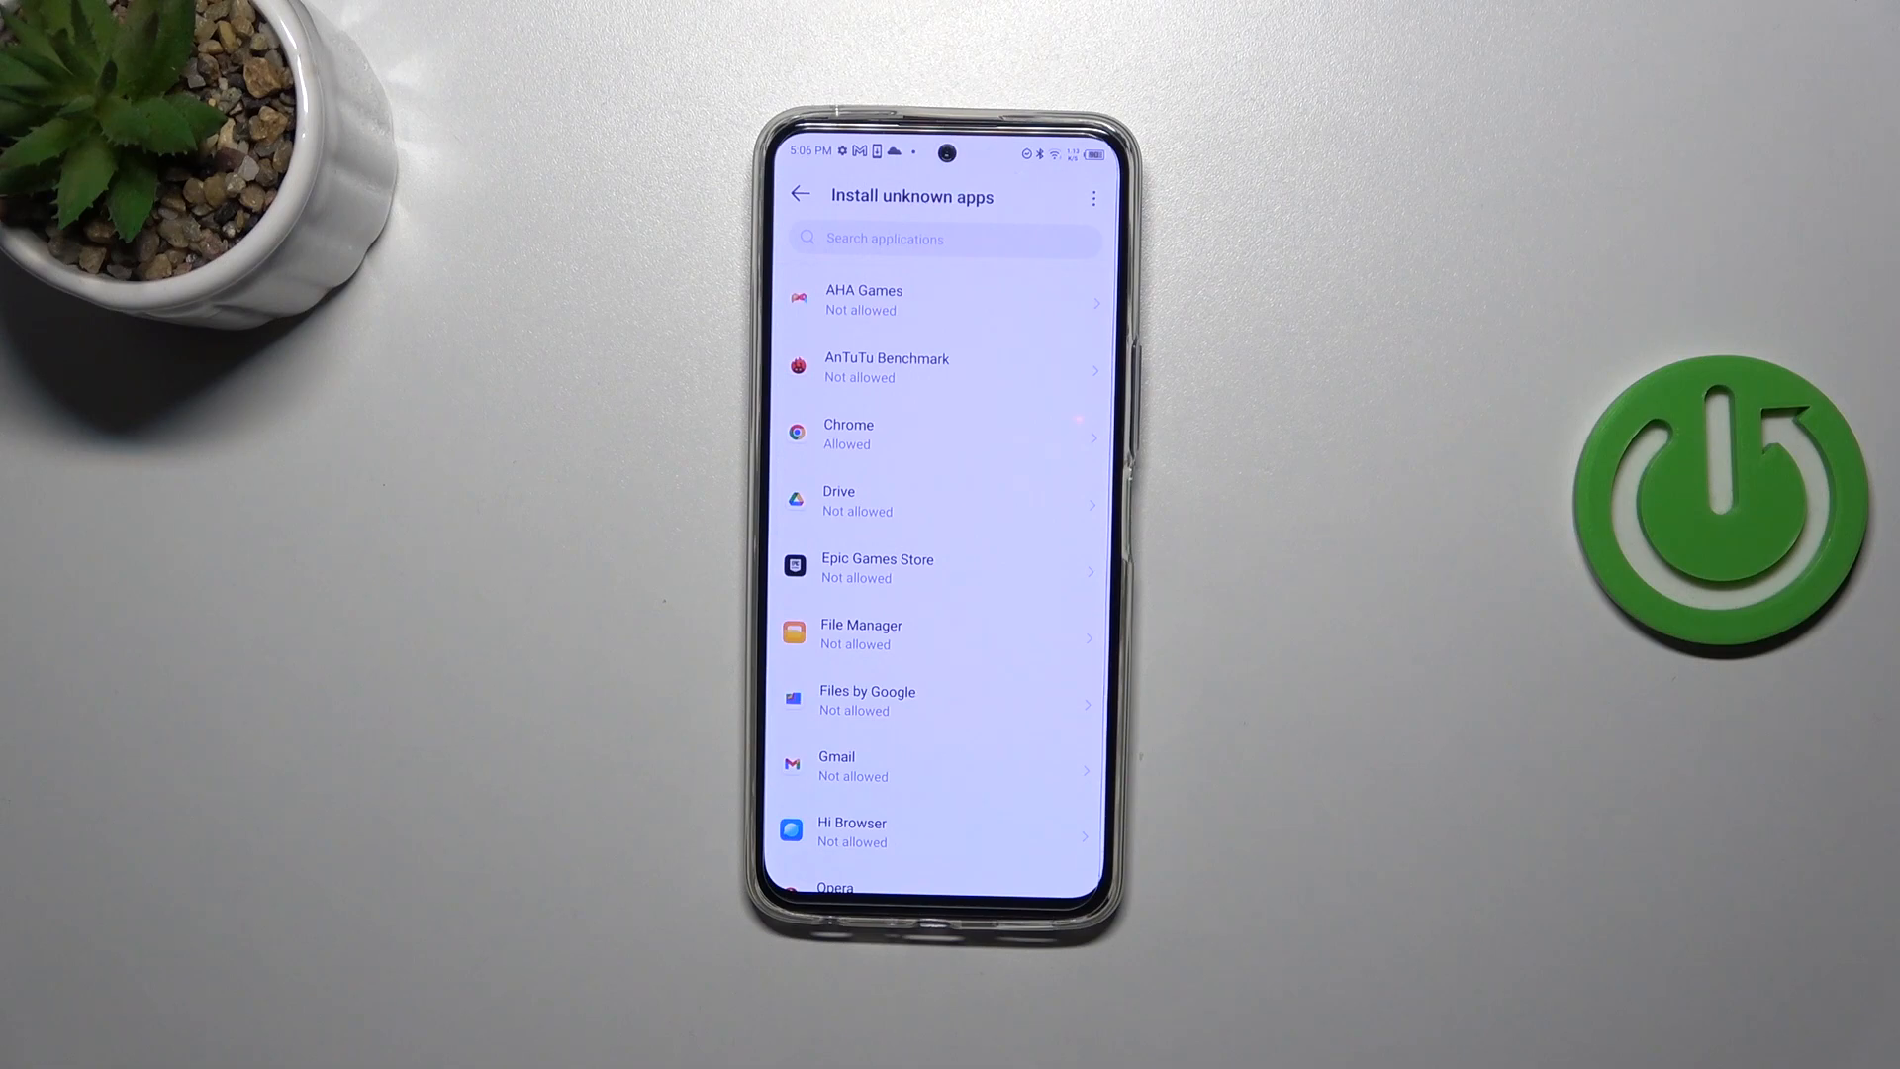